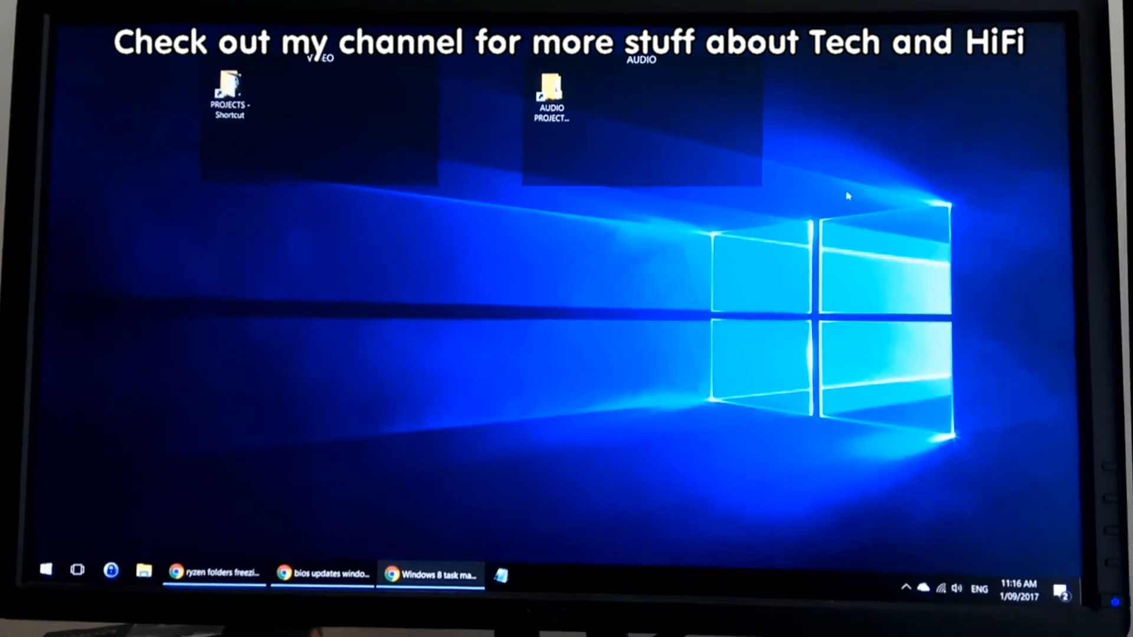
# Search 'power' from the Start menu and open the Power & sleep settings result
pyautogui.click(46, 570)
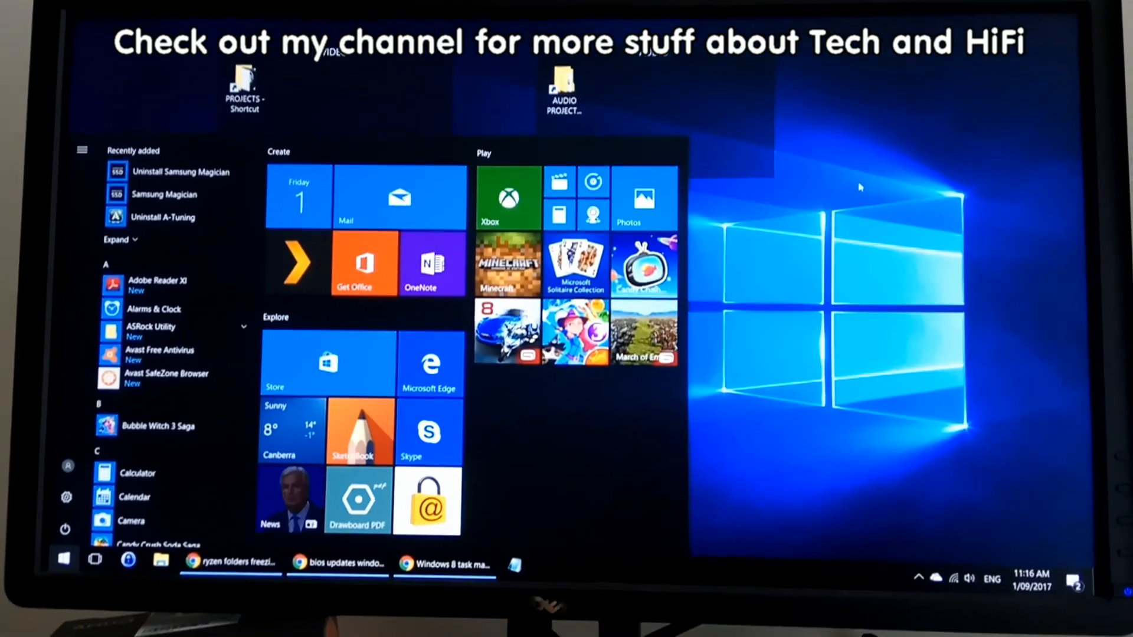
pyautogui.write('power')
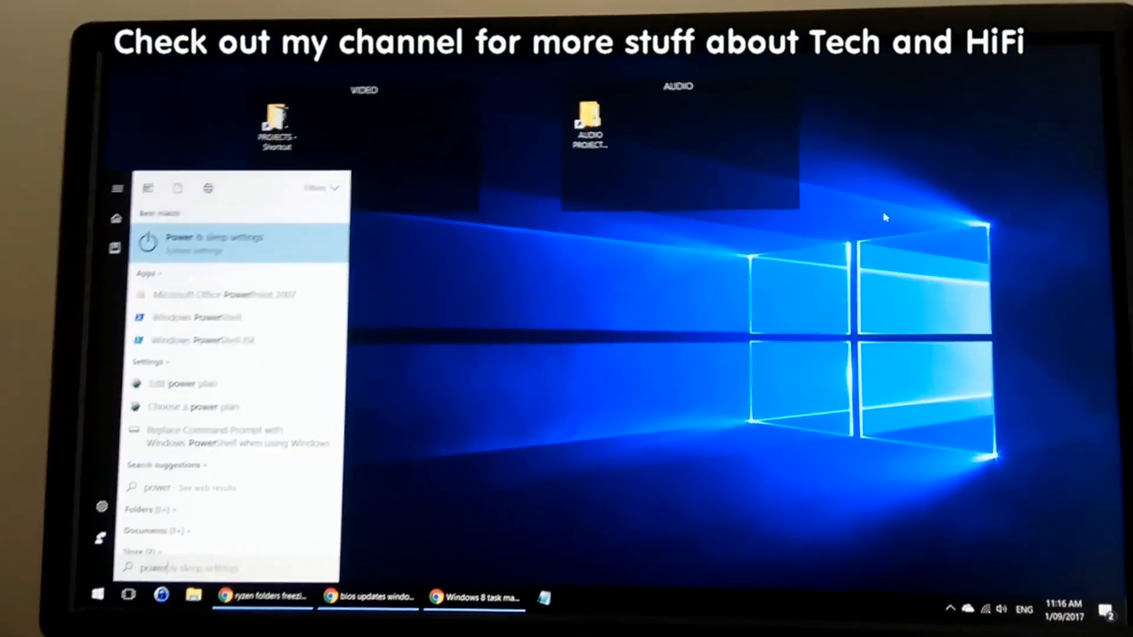
pyautogui.click(202, 242)
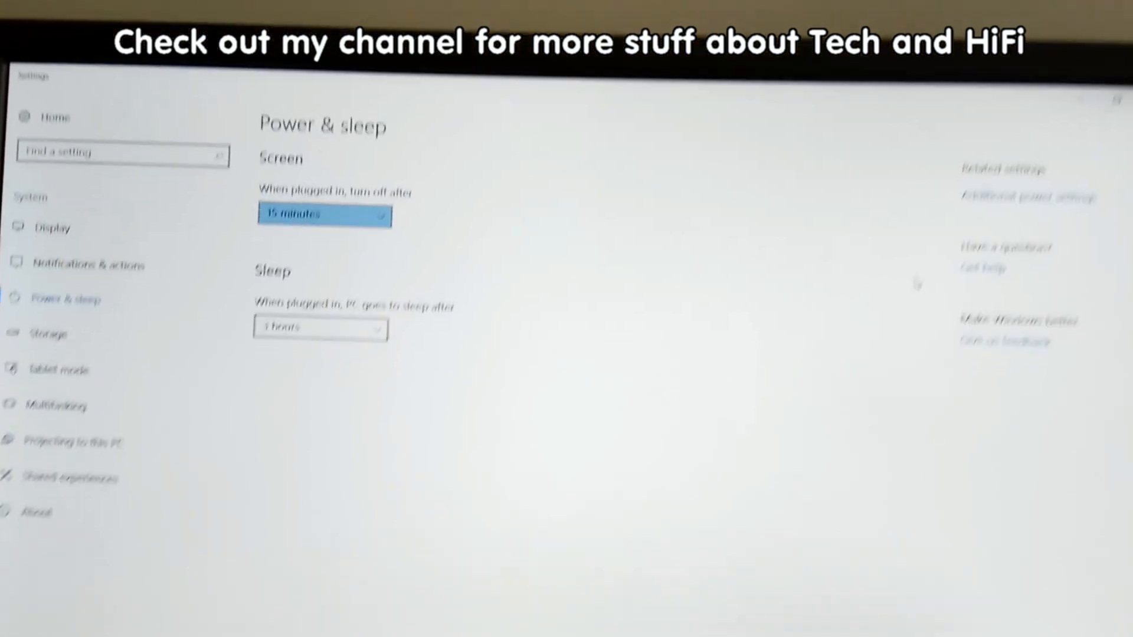